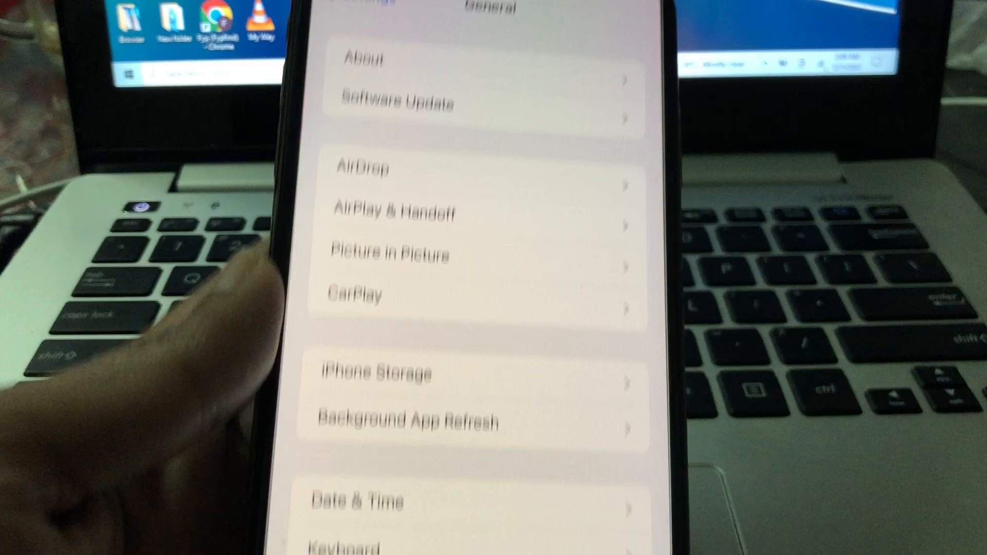
View iPhone Storage from General settings, showing 14.3 GB of 256 GB used.
{"action": "scroll", "scroll_direction": "up", "scroll_amount": 3}
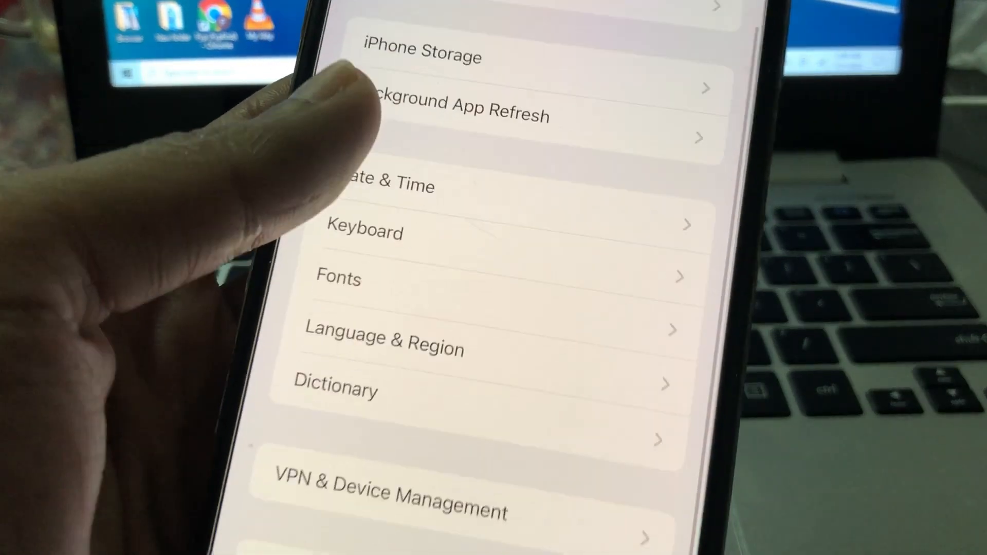
{"action": "left_click", "coordinate": [421, 56]}
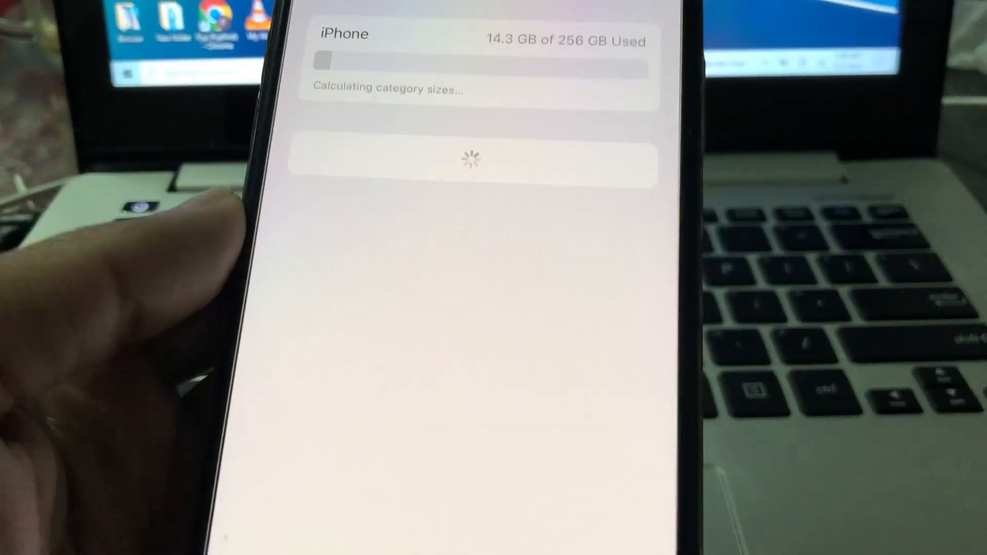